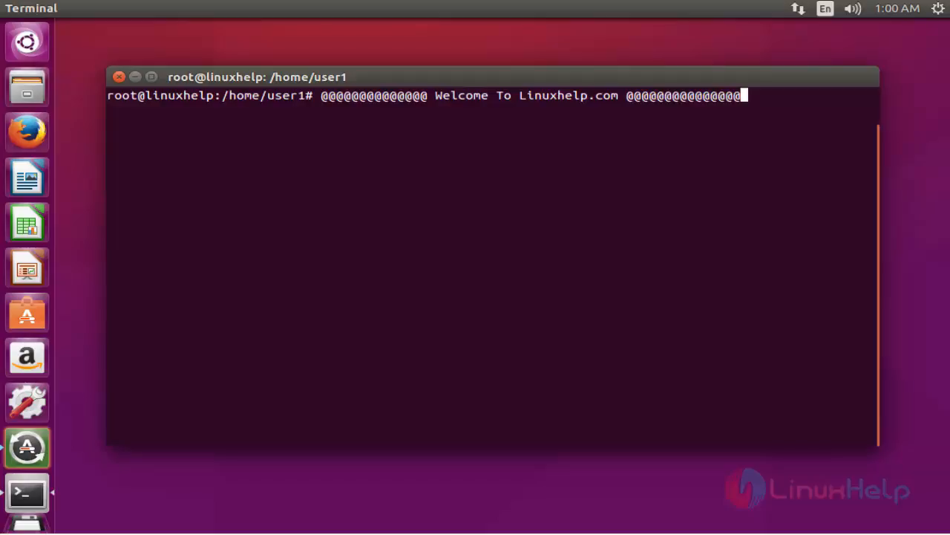
# - Download the ONLYOFFICE signing key onlyoffice.key with wget
pyautogui.write('wget http://download.onlyoffice.com/repo/onlyoffice.key')
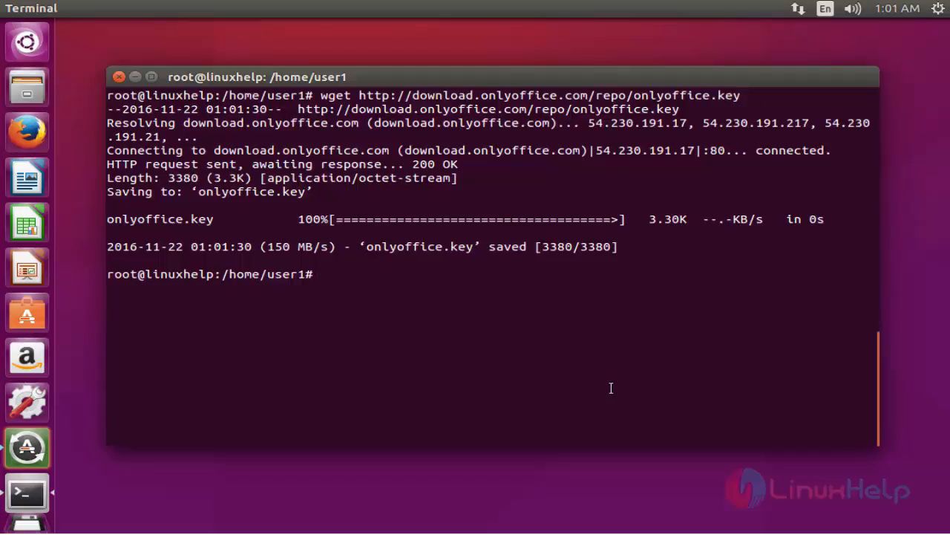
# - Add onlyoffice.key to apt's trusted keys with apt-key add, then clear the screen
pyautogui.write('ap')
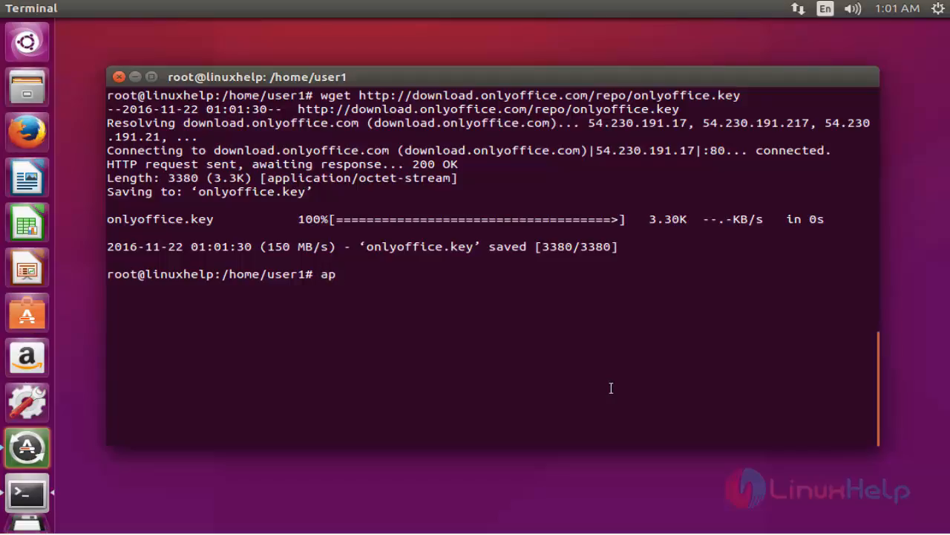
pyautogui.write('t-k')
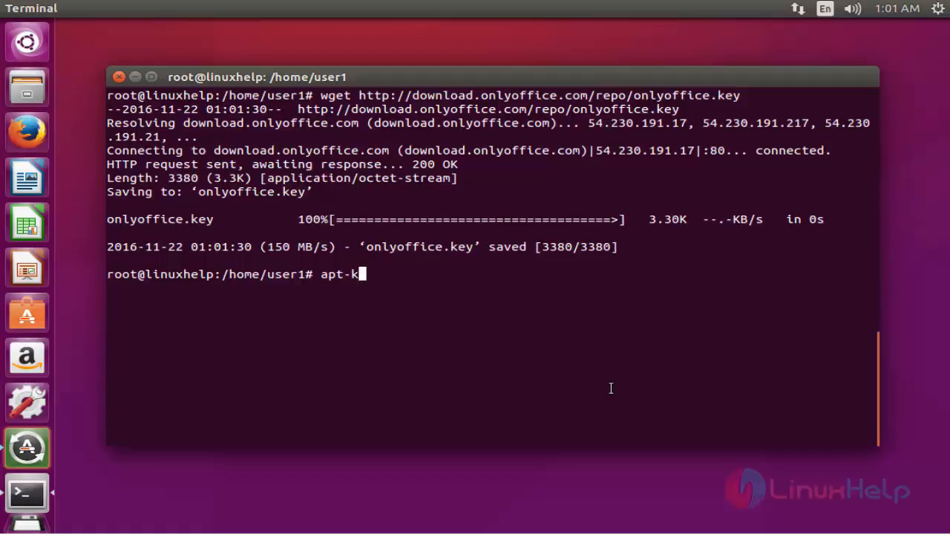
pyautogui.write('ey a')
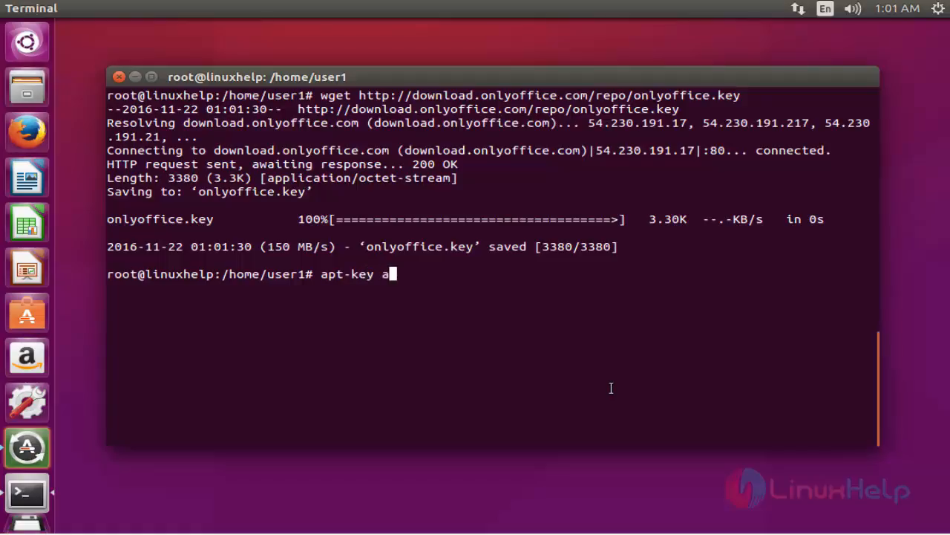
pyautogui.write('dd')
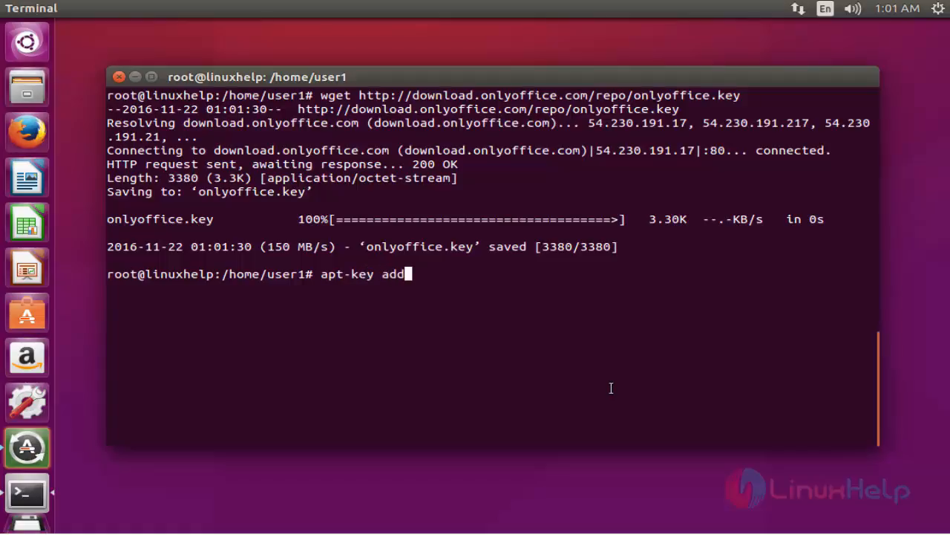
pyautogui.write('on')
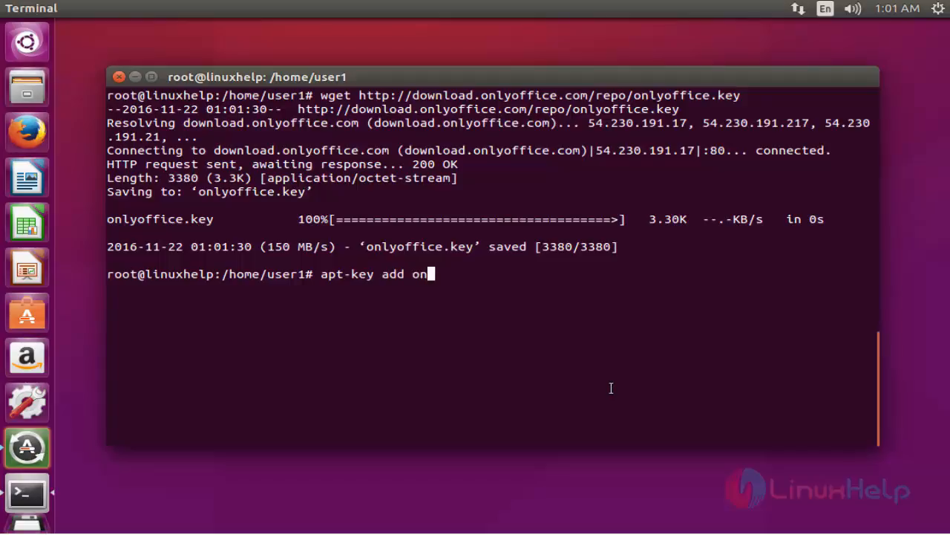
pyautogui.write('lyoffice.key')
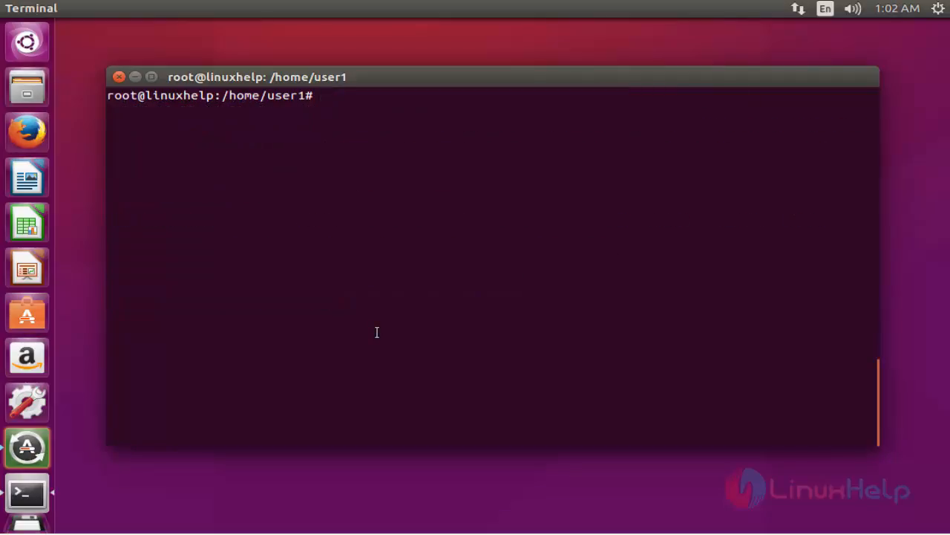
# - Open /etc/apt/sources.list in vim
pyautogui.write('vim /')
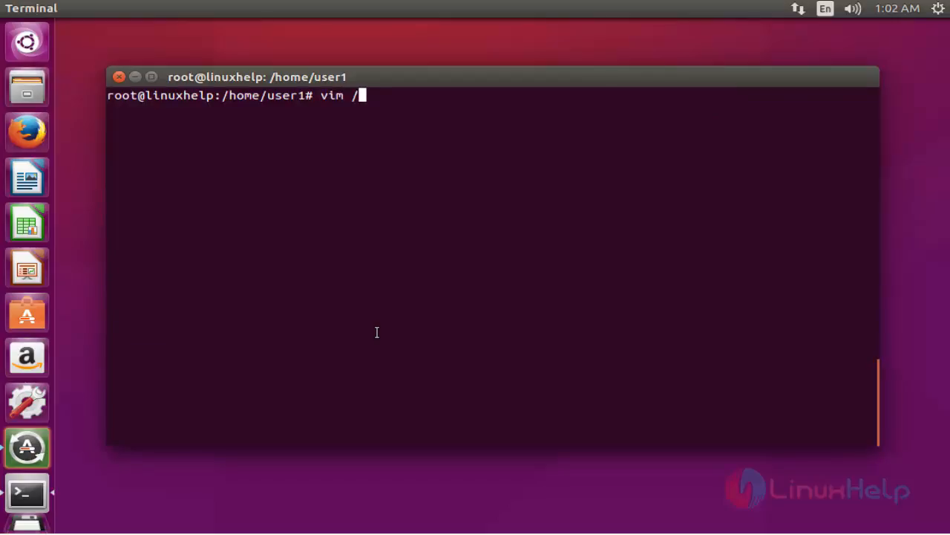
pyautogui.write('etc/ap')
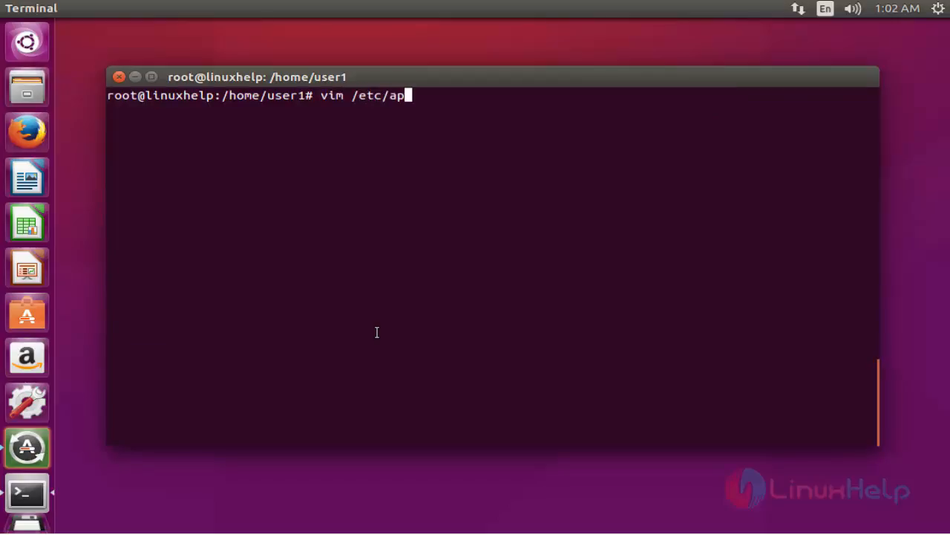
pyautogui.write('t')
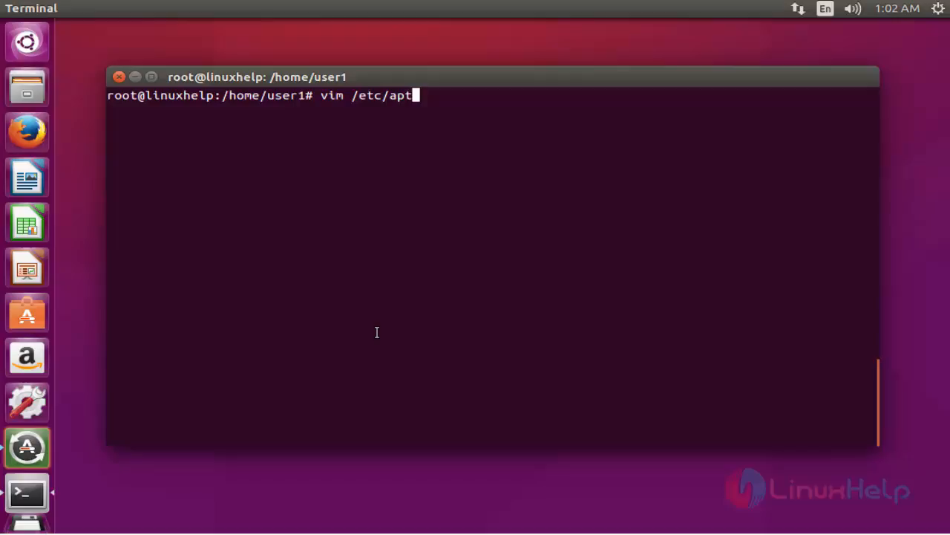
pyautogui.write('/so')
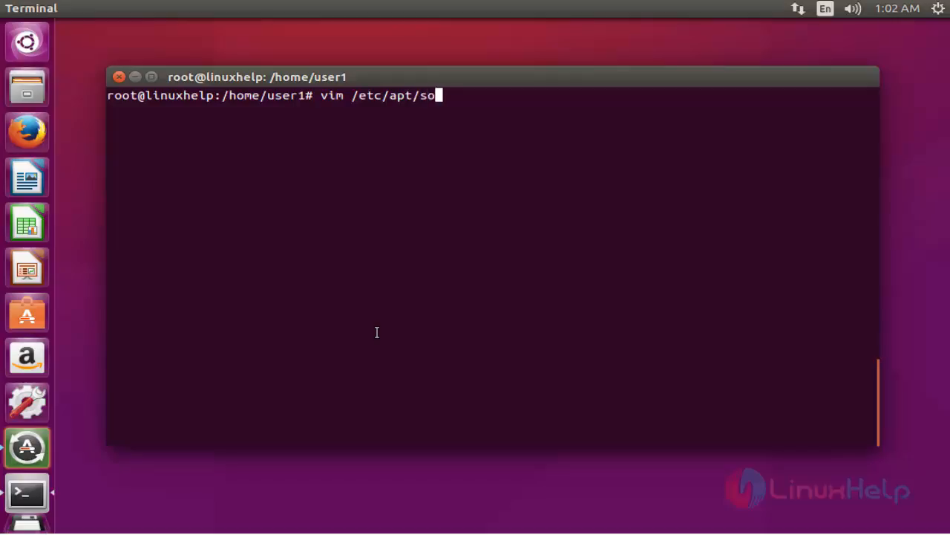
pyautogui.write('urces.list')
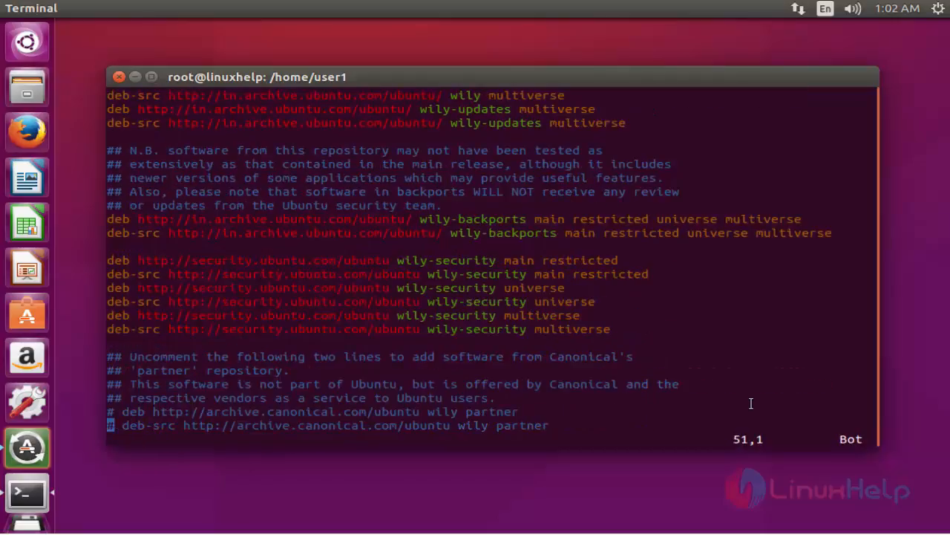
pyautogui.press('i')
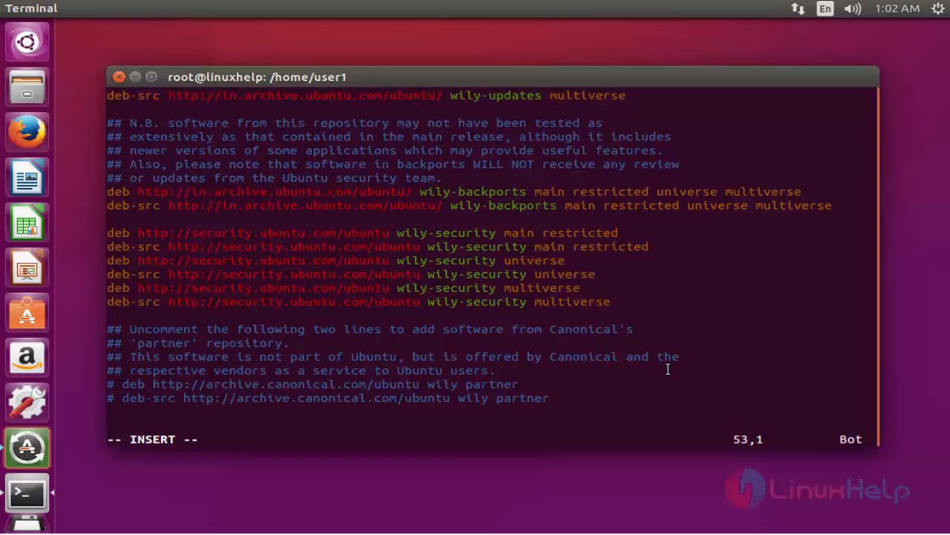
pyautogui.write('deb http://download.onlyoffice.com/repo/debian squeeze main')
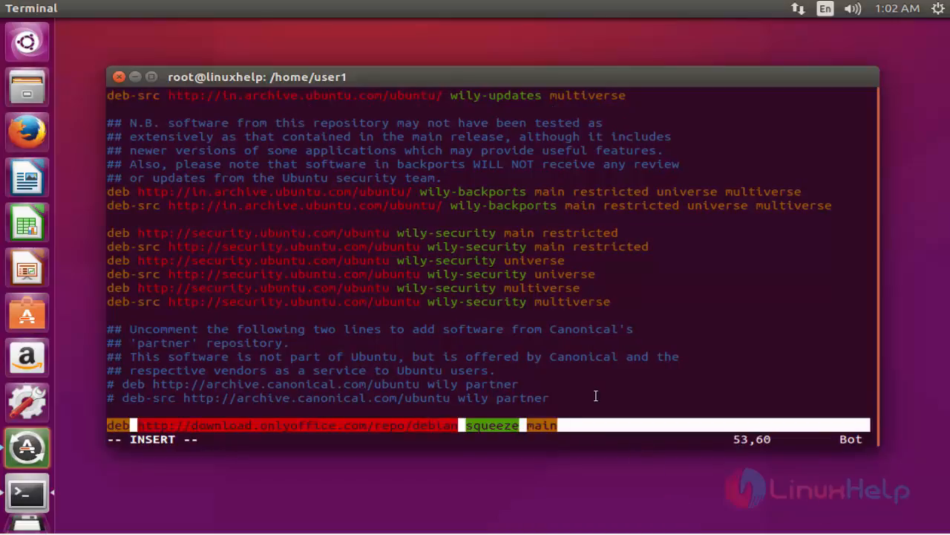
pyautogui.press('Escape')
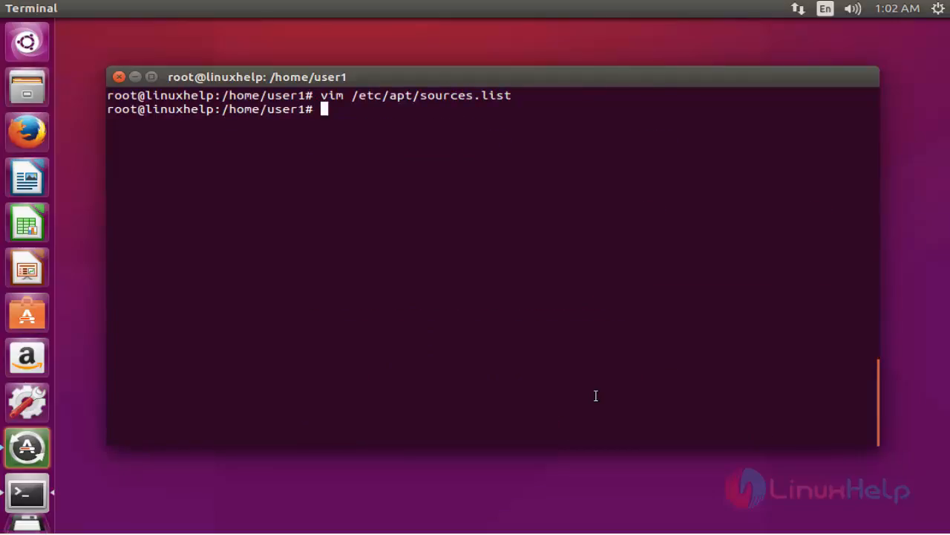
# - Run apt-get update to refresh package lists, then clear the screen
pyautogui.write('a')
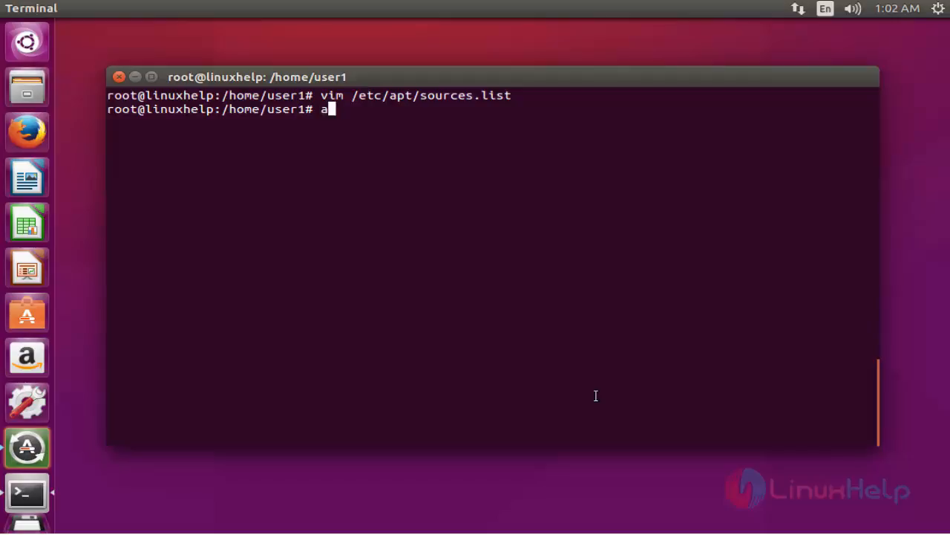
pyautogui.write('pt-')
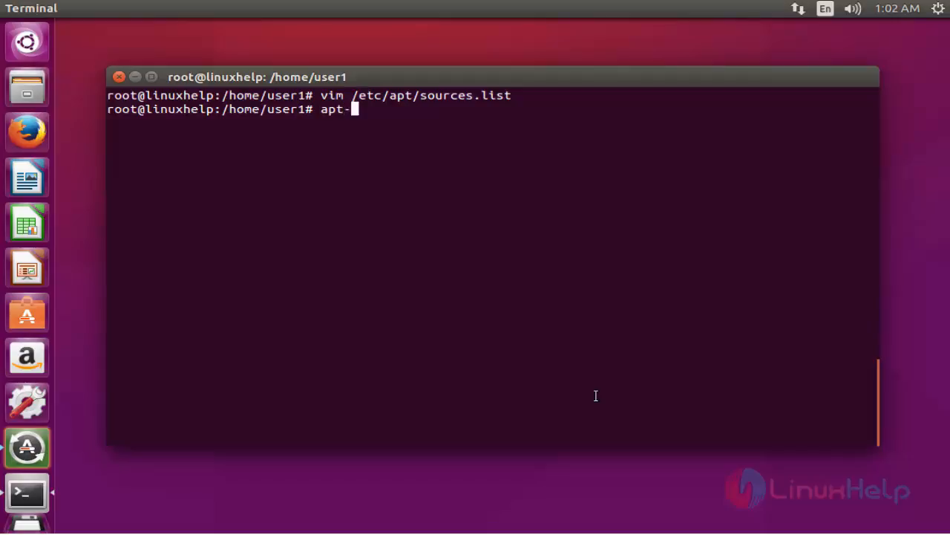
pyautogui.write('get')
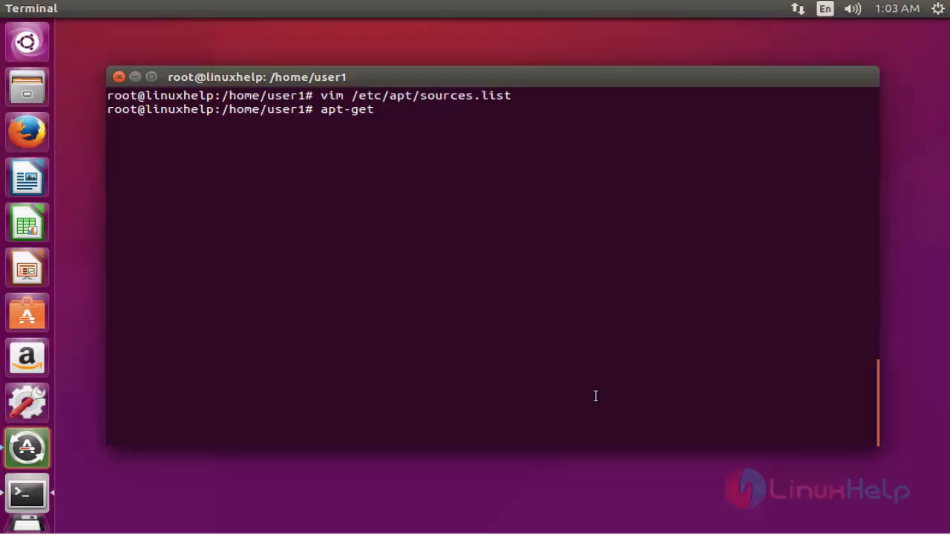
pyautogui.write('update')
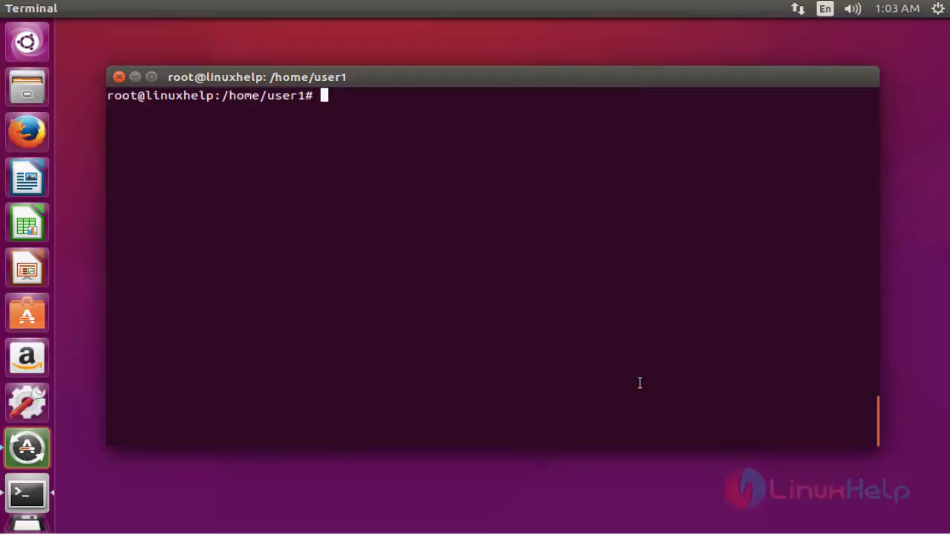
# - Run apt-get install onlyoffice-desktopeditors, reaching the 181 MB continue prompt
pyautogui.write('apt-get i')
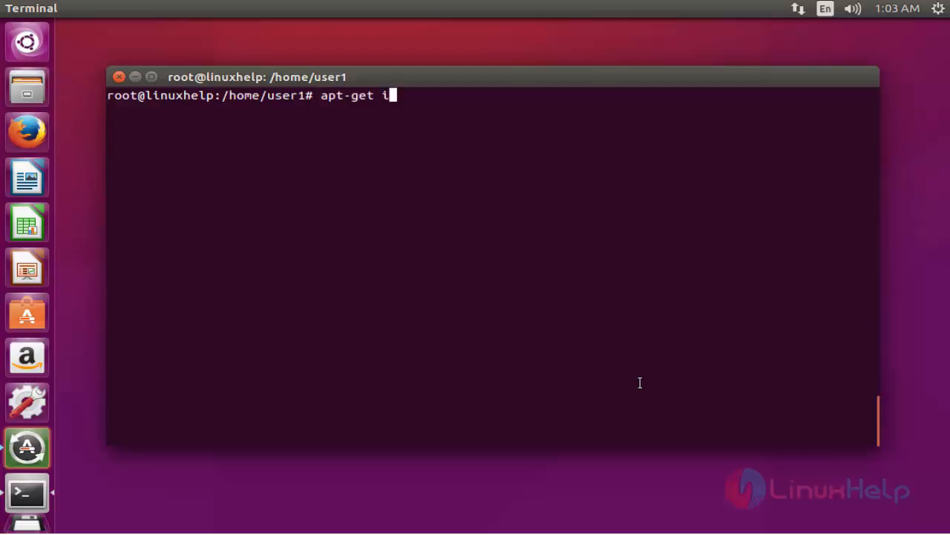
pyautogui.write('nstall')
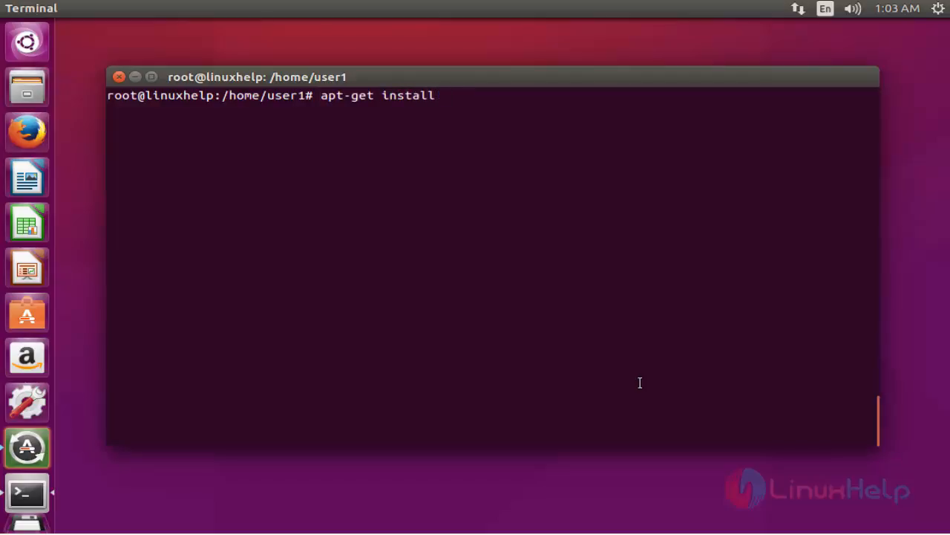
pyautogui.write('onl')
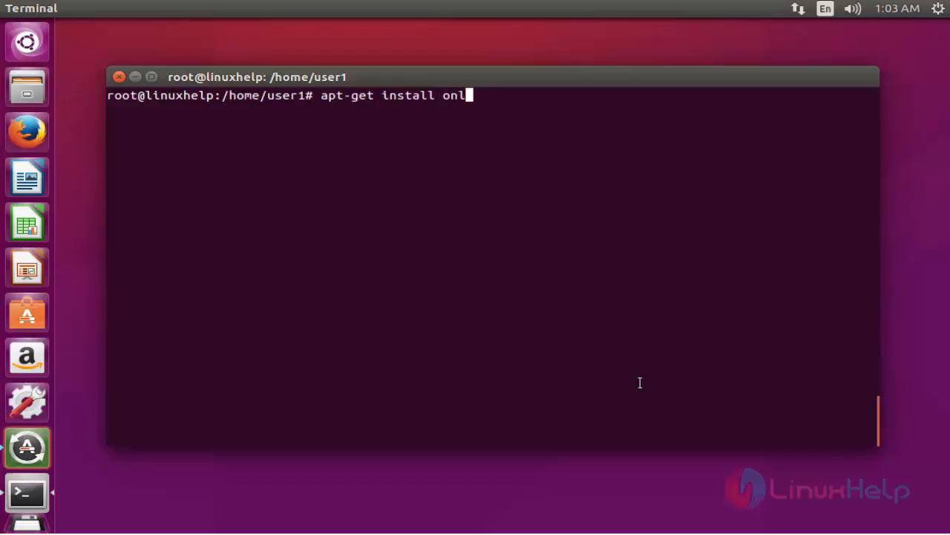
pyautogui.write('y')
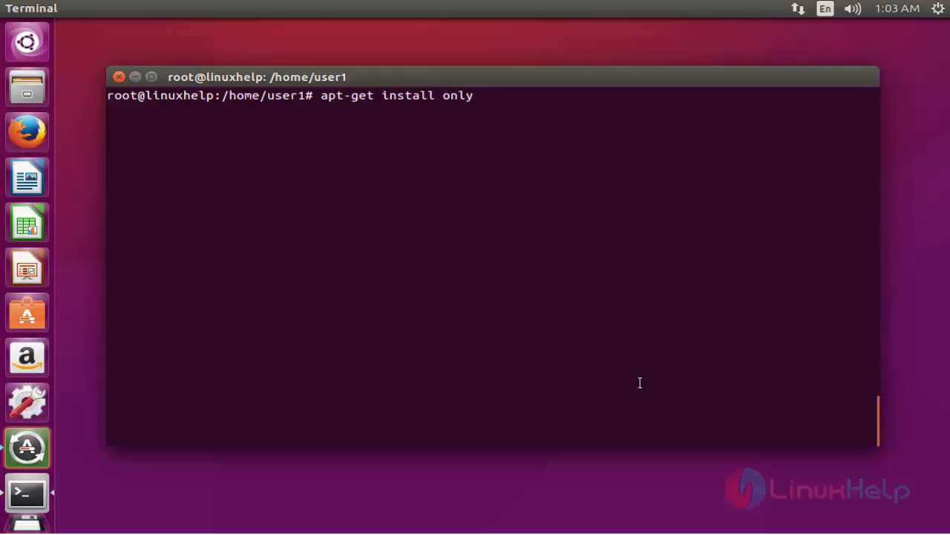
pyautogui.write('office')
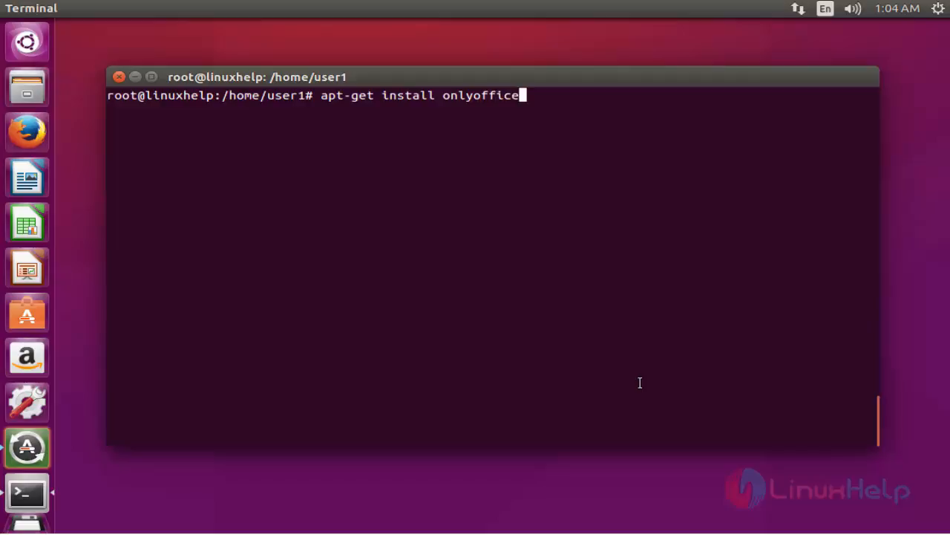
pyautogui.write('-des')
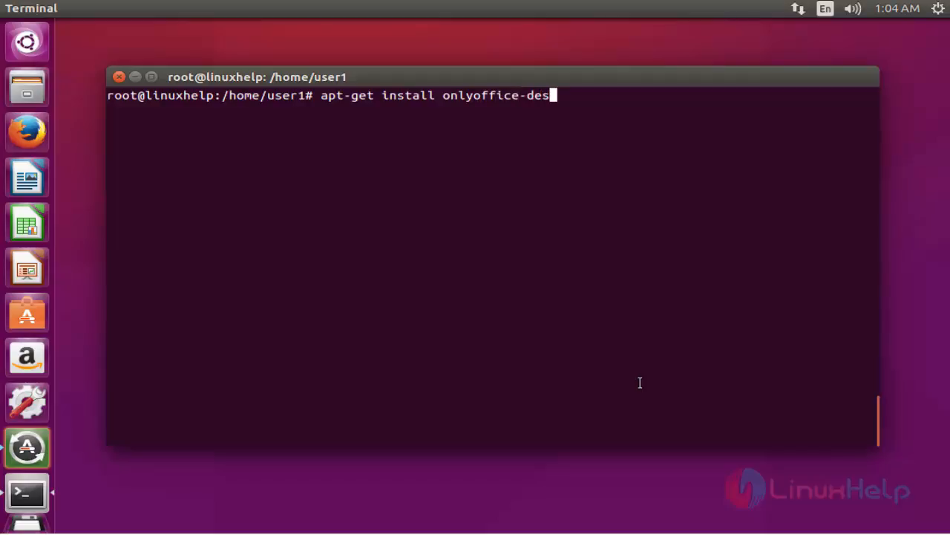
pyautogui.write('ktoped')
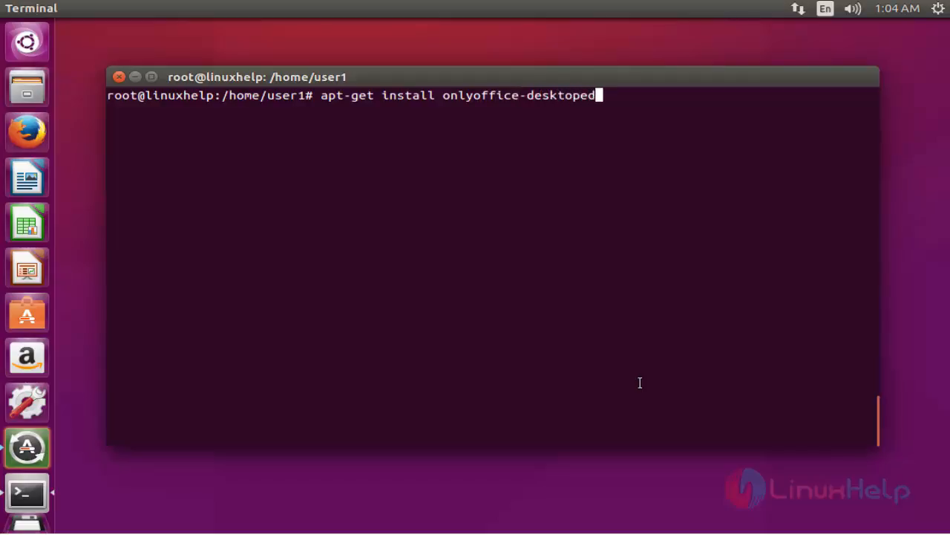
pyautogui.write('itors')
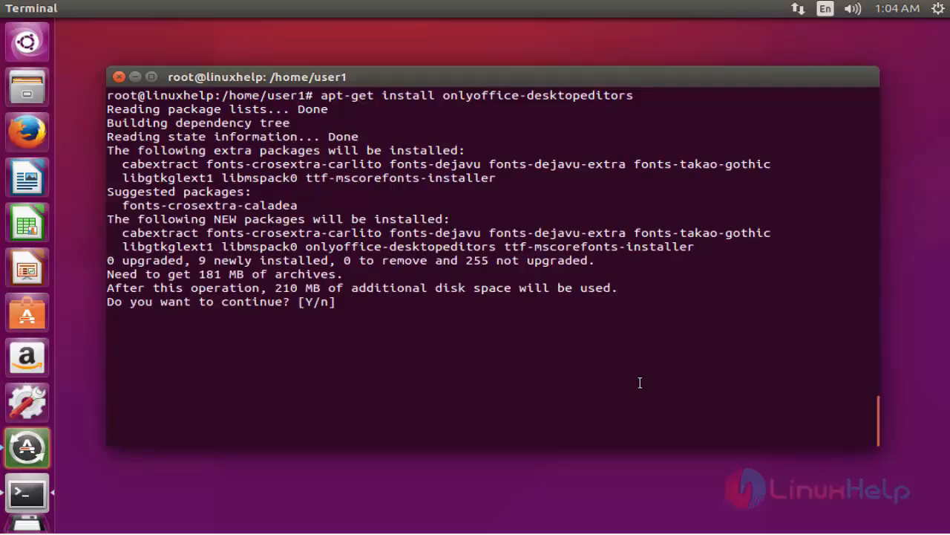
# - Answer y to complete the onlyoffice-desktopeditors installation
pyautogui.write('y')
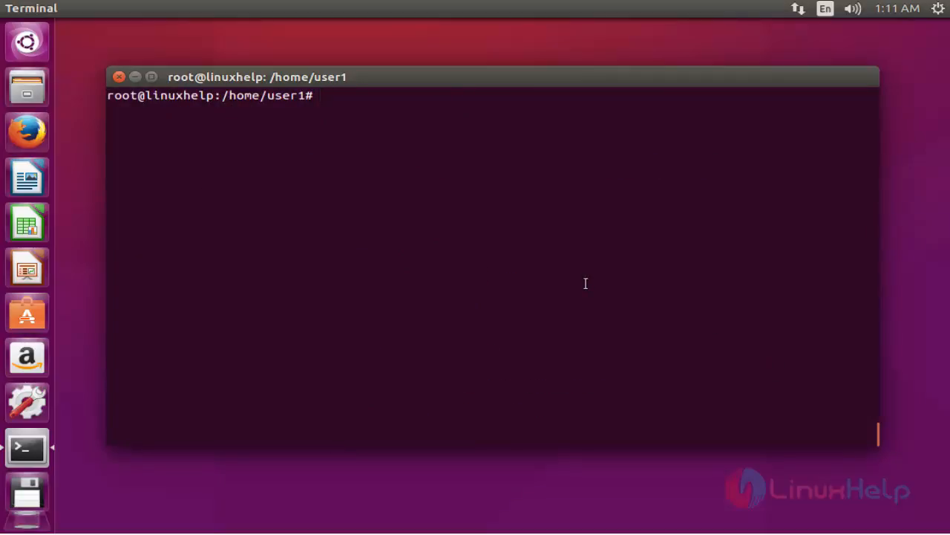
pyautogui.moveTo(26, 41)
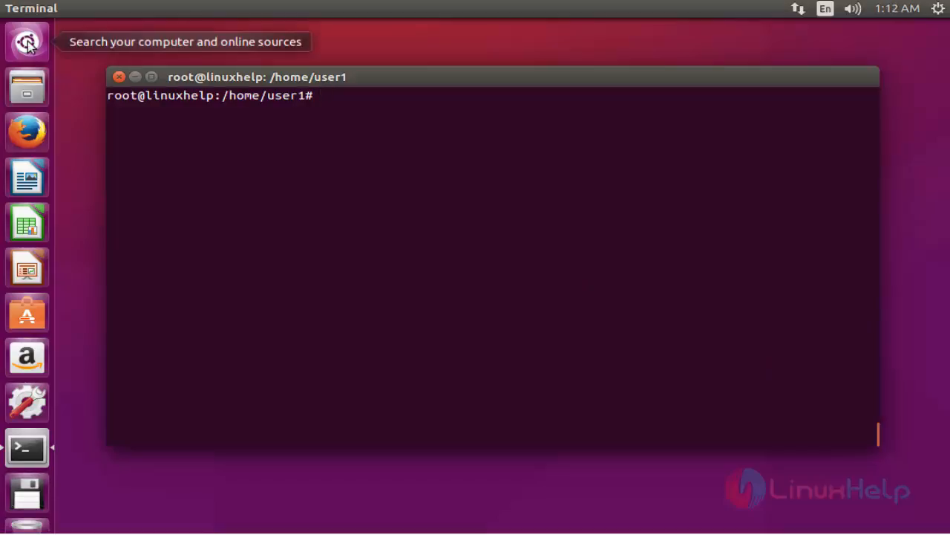
pyautogui.moveTo(333, 219)
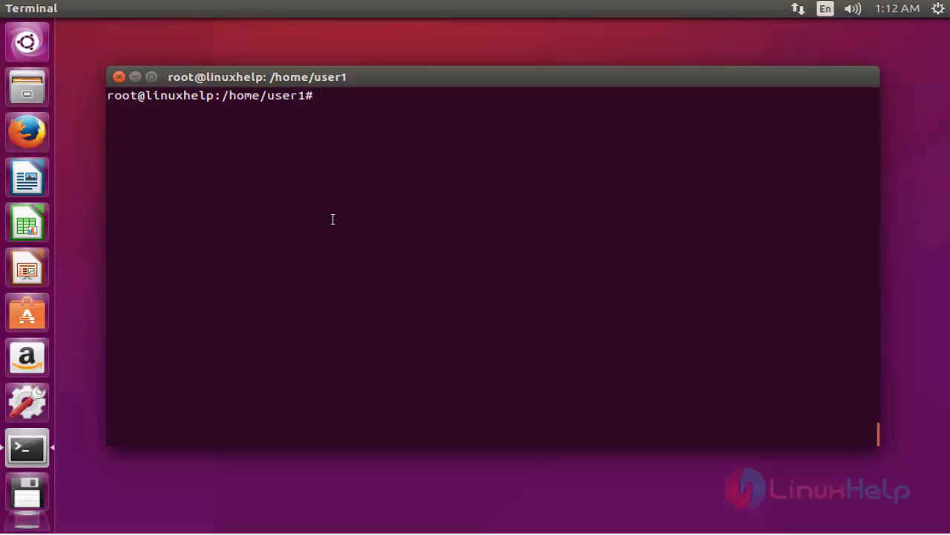
pyautogui.moveTo(59, 104)
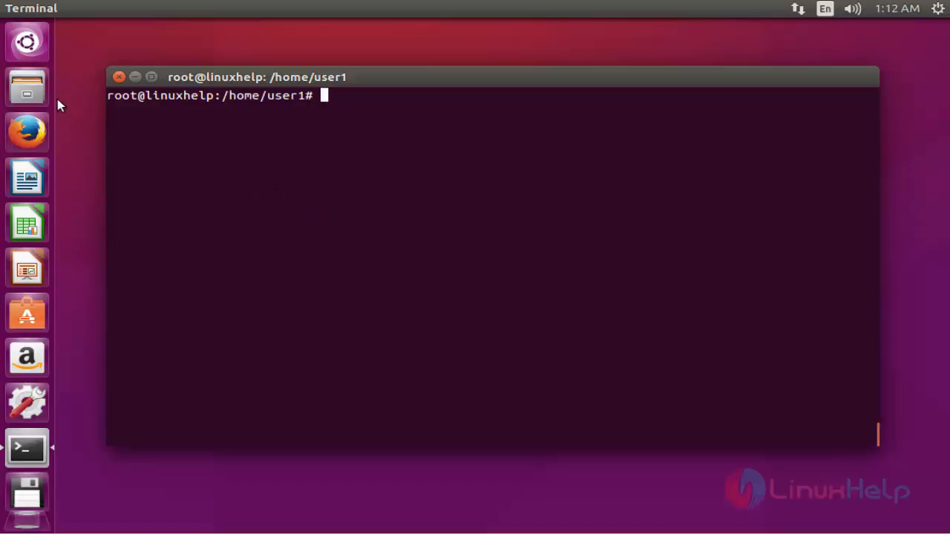
pyautogui.moveTo(265, 260)
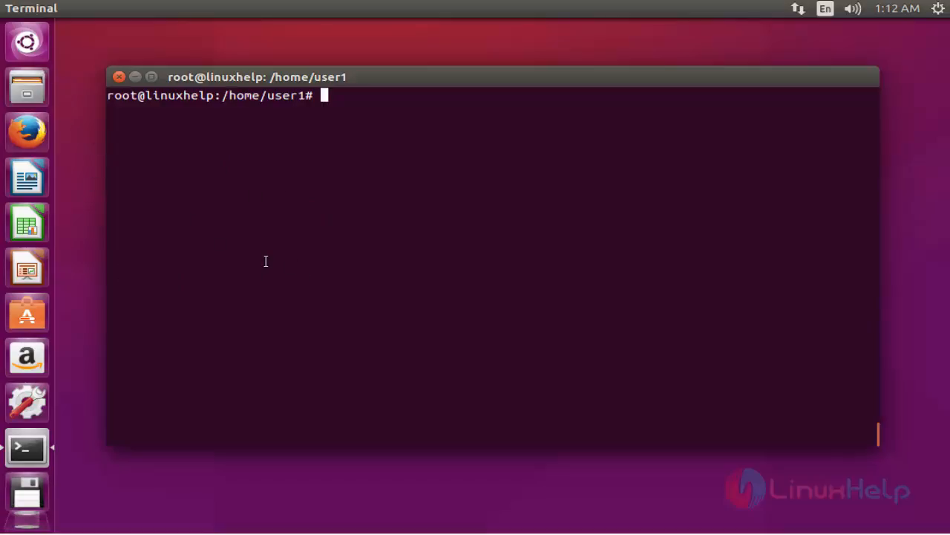
# - Search 'des' in the Ubuntu Dash and launch ONLYOFFICE Desktop Editors
pyautogui.write('des')
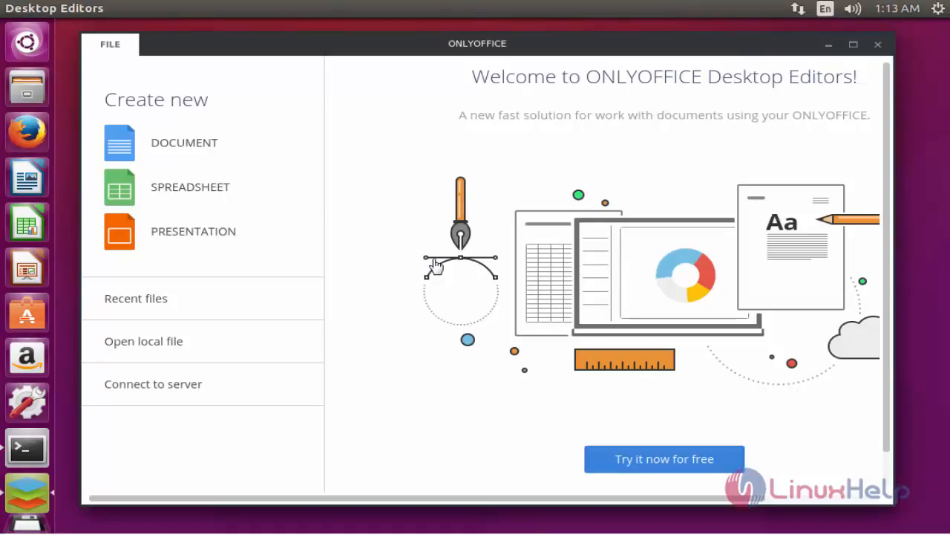
pyautogui.moveTo(313, 154)
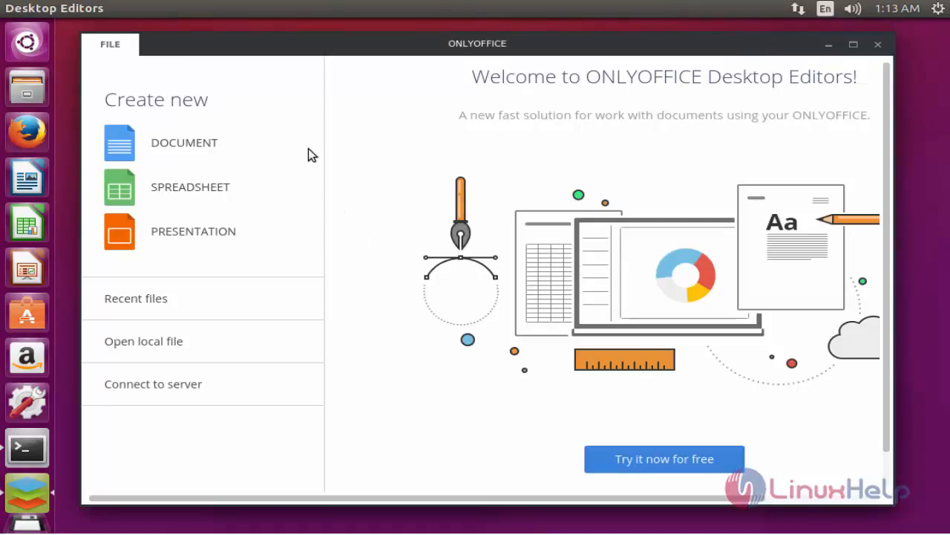
pyautogui.moveTo(320, 172)
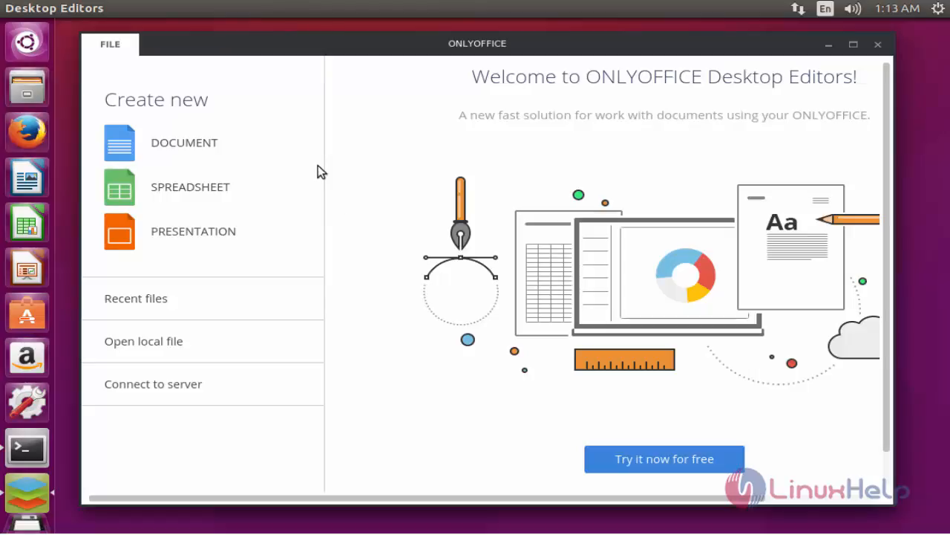
pyautogui.moveTo(362, 124)
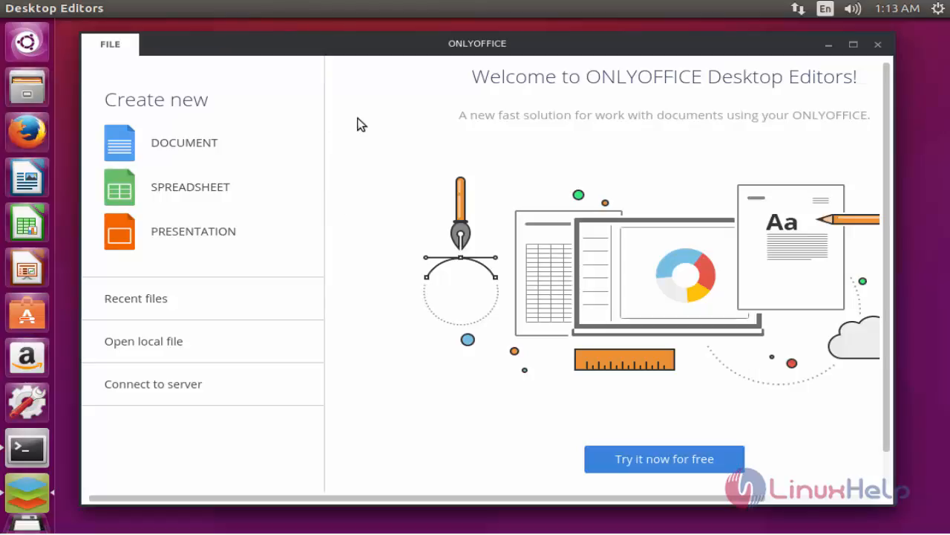